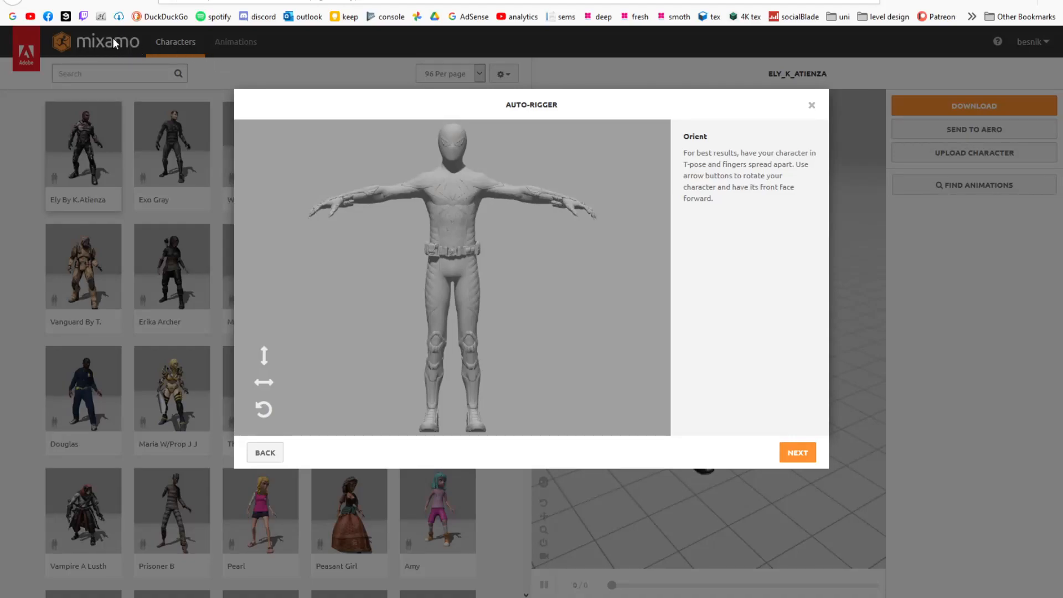
pyautogui.moveTo(553, 110)
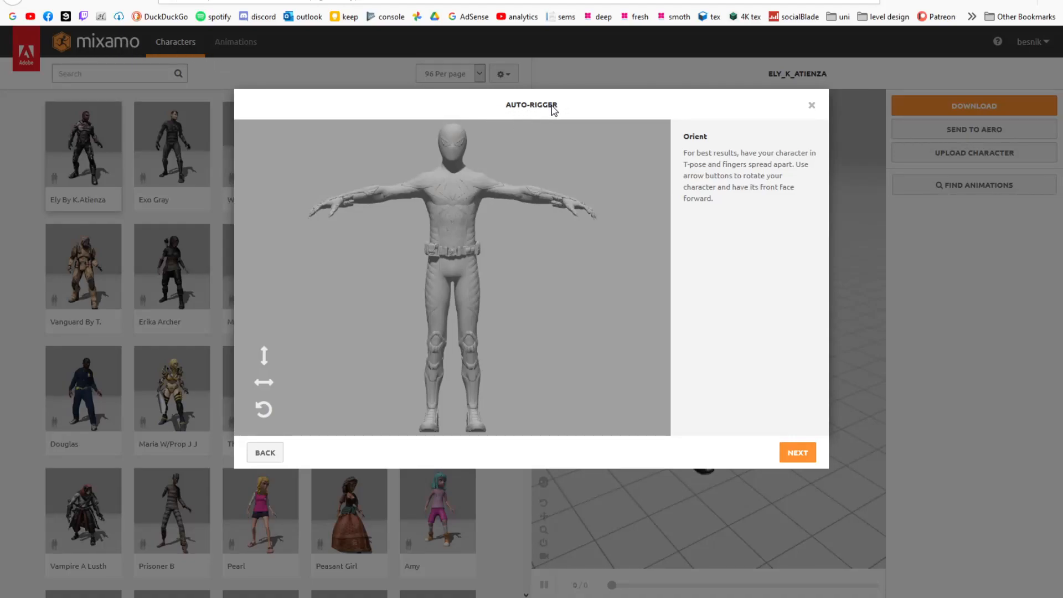
pyautogui.moveTo(449, 230)
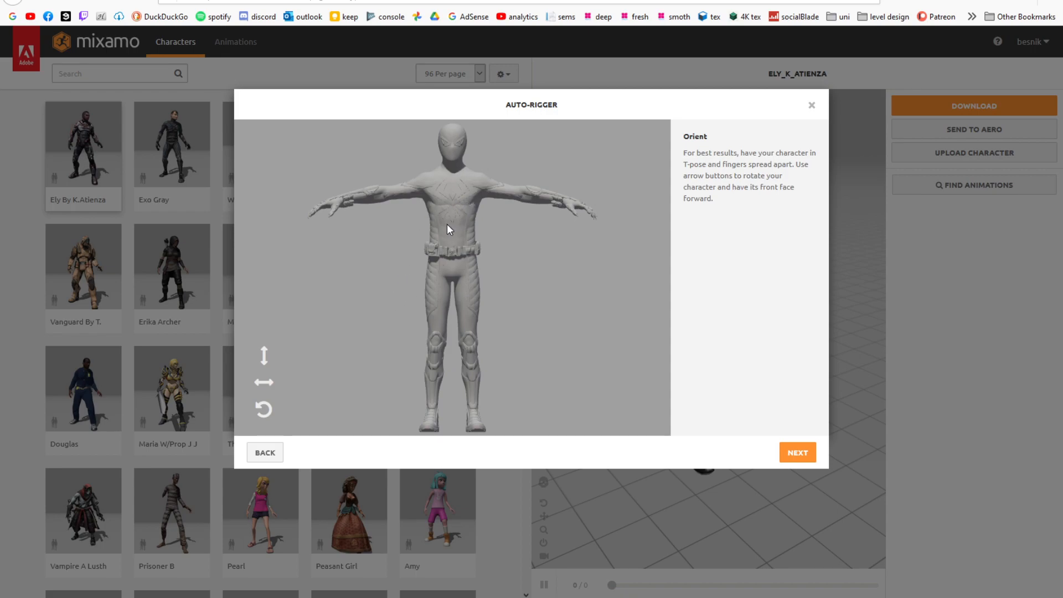
pyautogui.moveTo(436, 220)
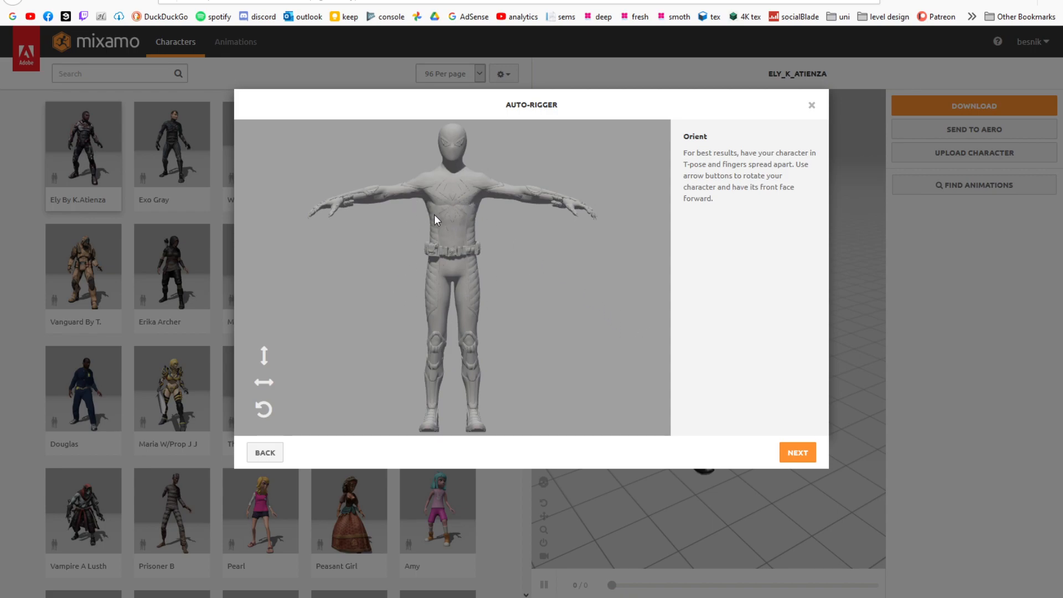
# - Advance past orientation, run the auto-rigger with the placed markers, and orbit the rigged spider-suit preview
pyautogui.click(798, 452)
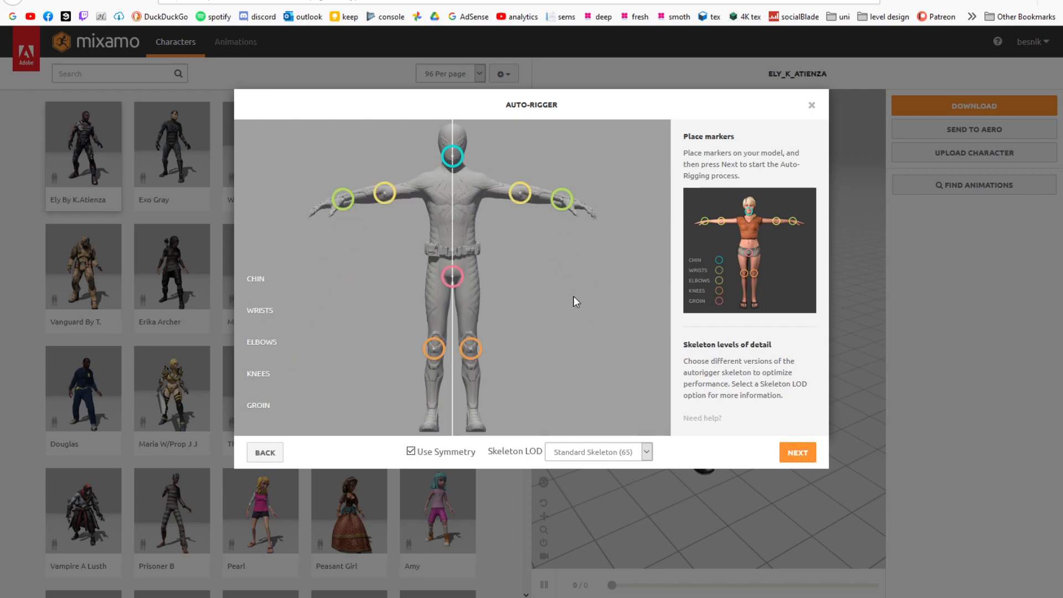
pyautogui.moveTo(663, 346)
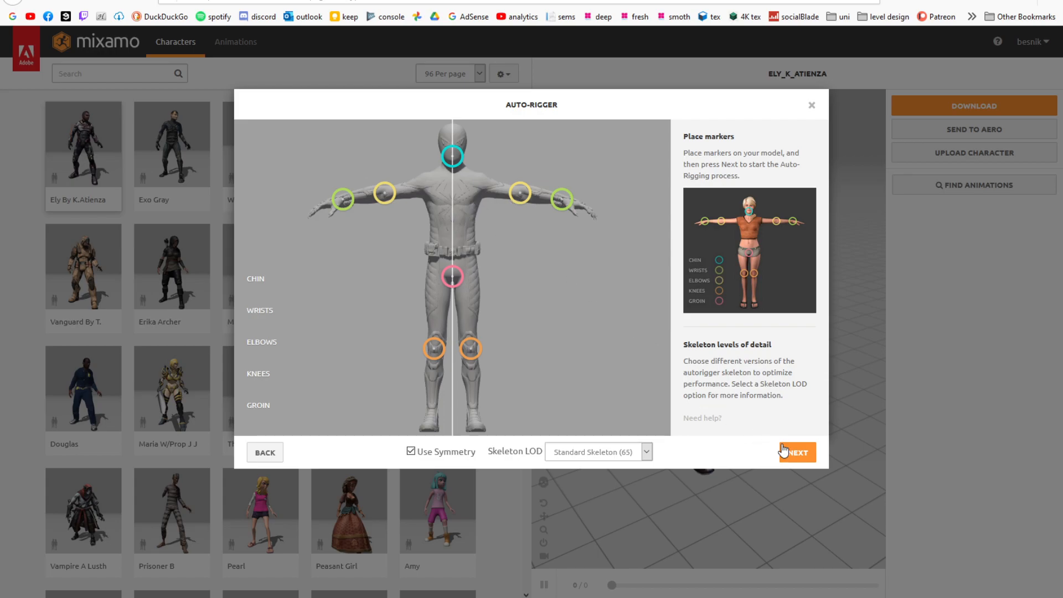
pyautogui.click(798, 452)
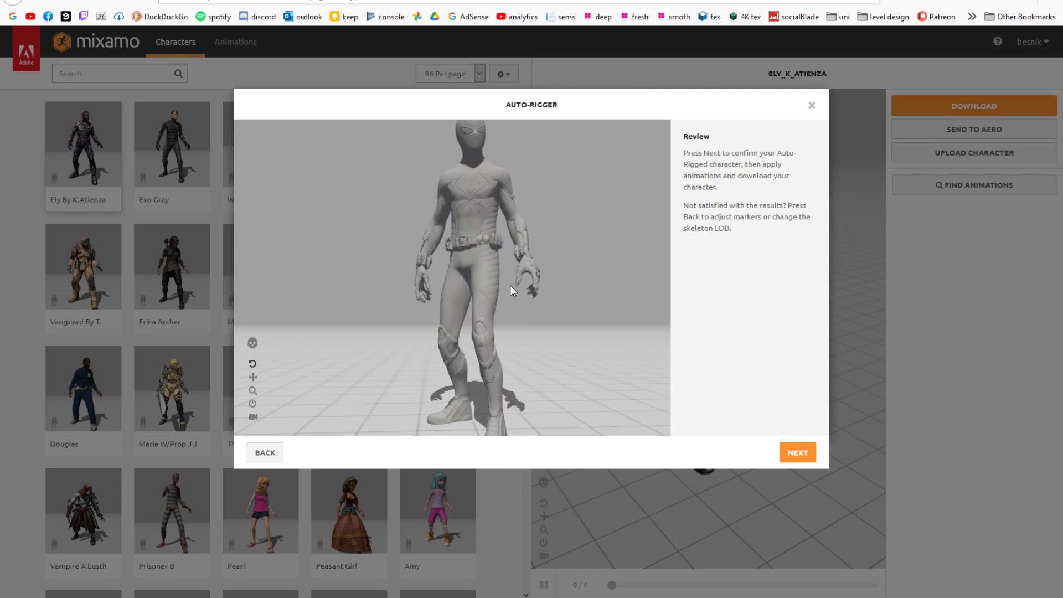
pyautogui.moveTo(512, 291); pyautogui.dragTo(438, 277)
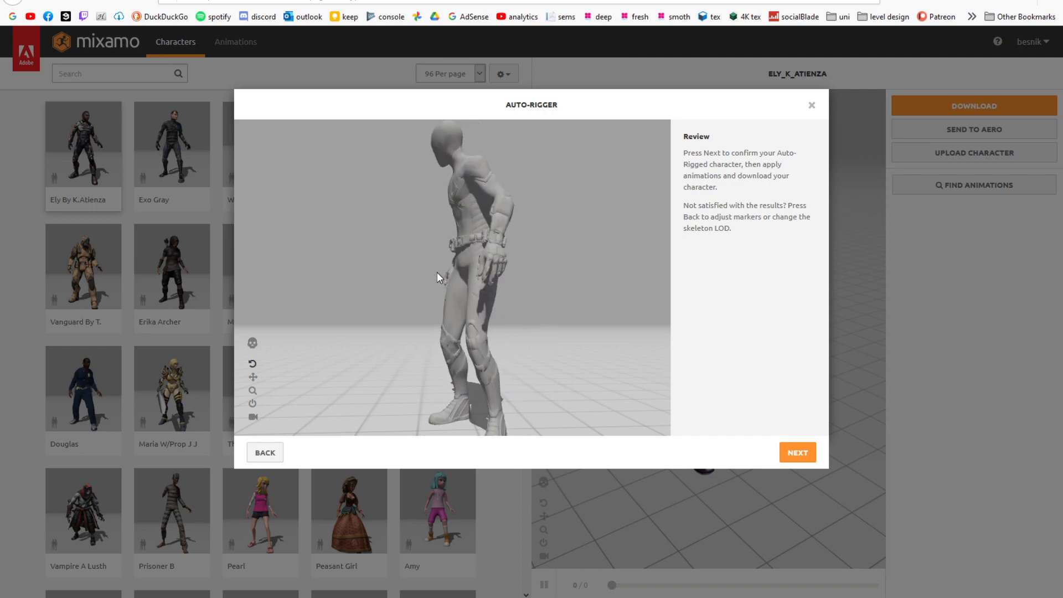
# - Confirm the rig, then preview the Capoeira animation from the Animations library on the character
pyautogui.click(797, 452)
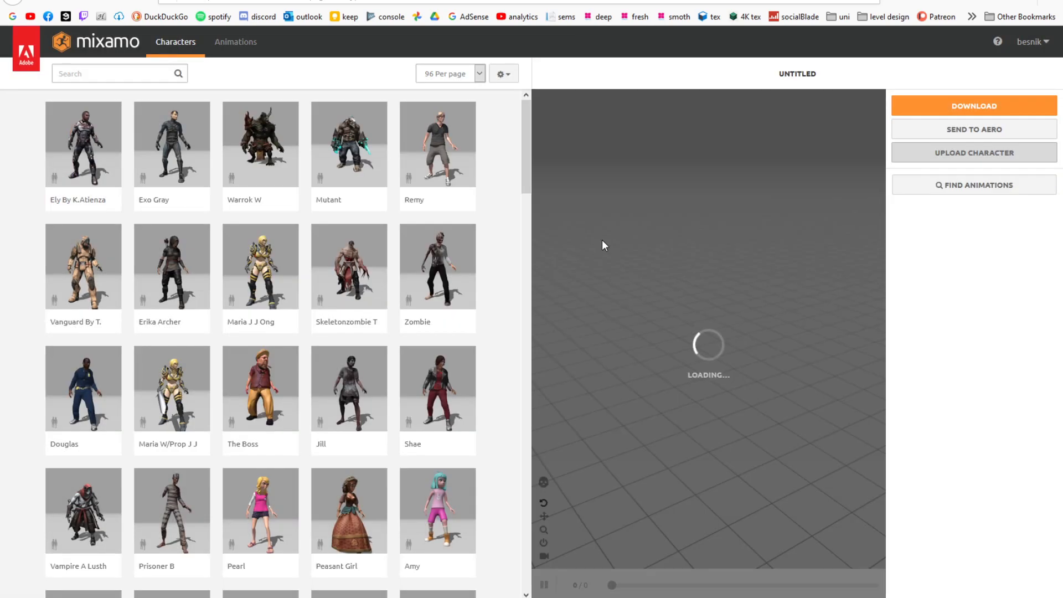
pyautogui.click(235, 42)
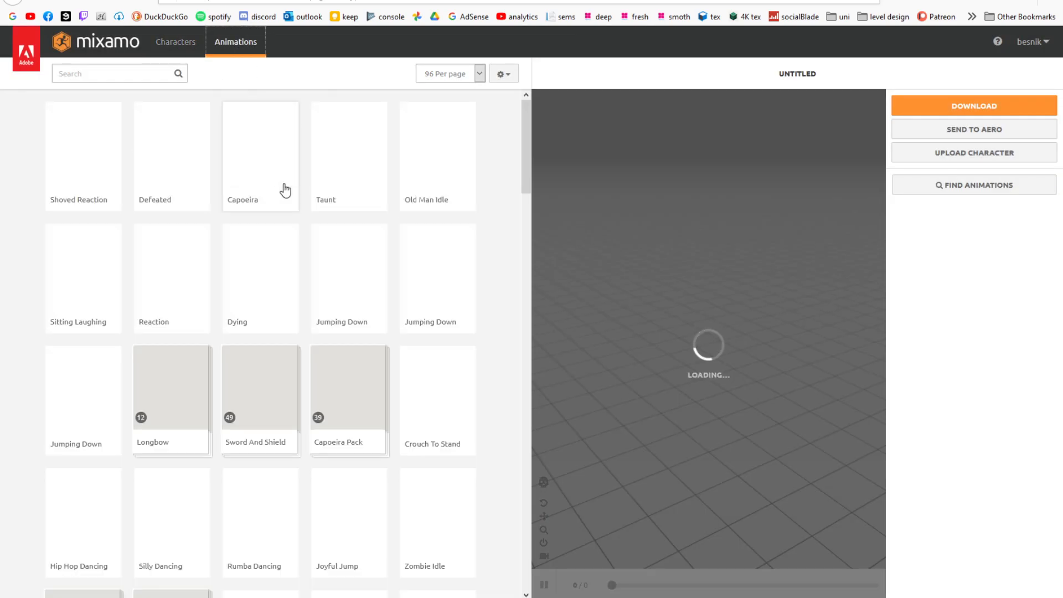
pyautogui.click(348, 389)
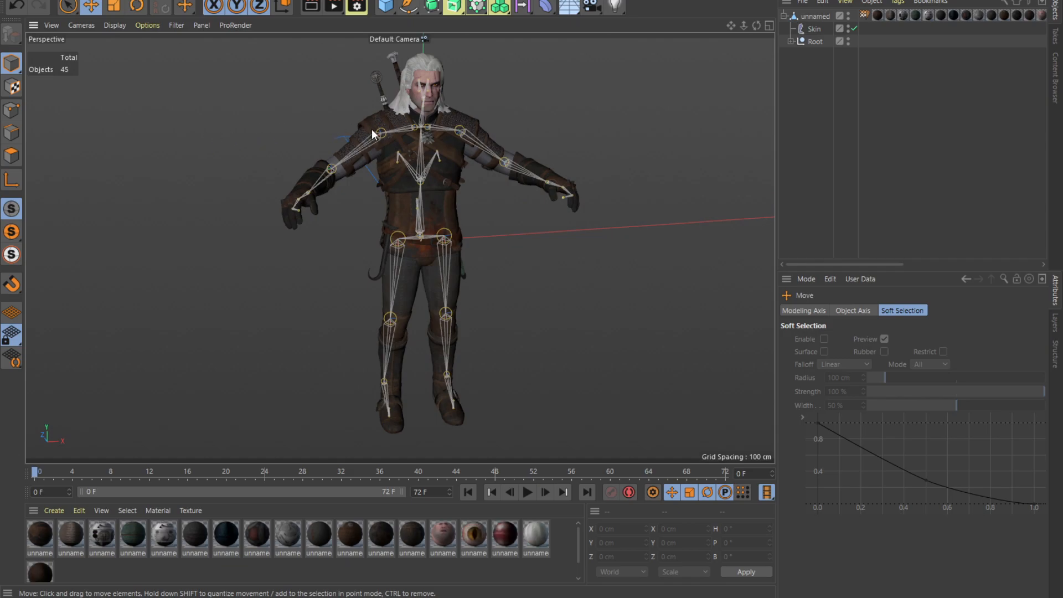
pyautogui.moveTo(372, 134); pyautogui.dragTo(480, 165)
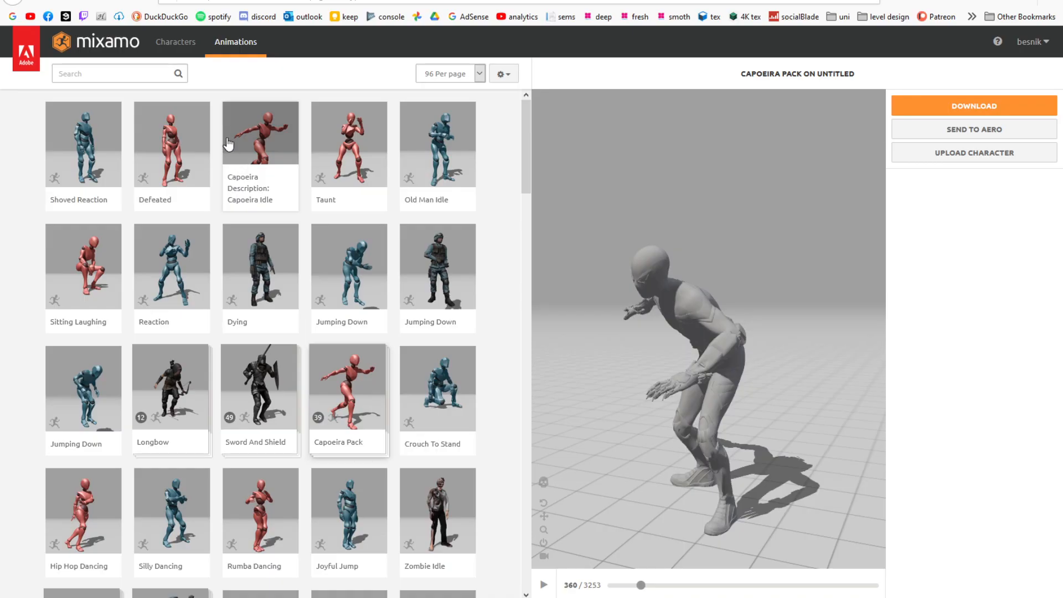
pyautogui.moveTo(131, 46)
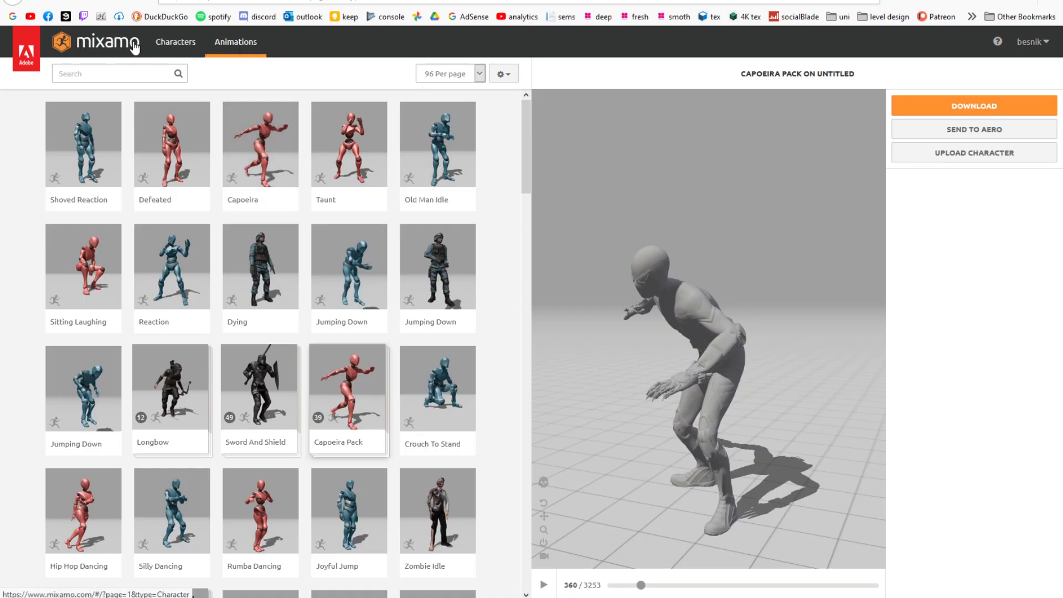
# - Search for the T-Pose, apply it and download the character as FBX Binary with skin
pyautogui.write('t')
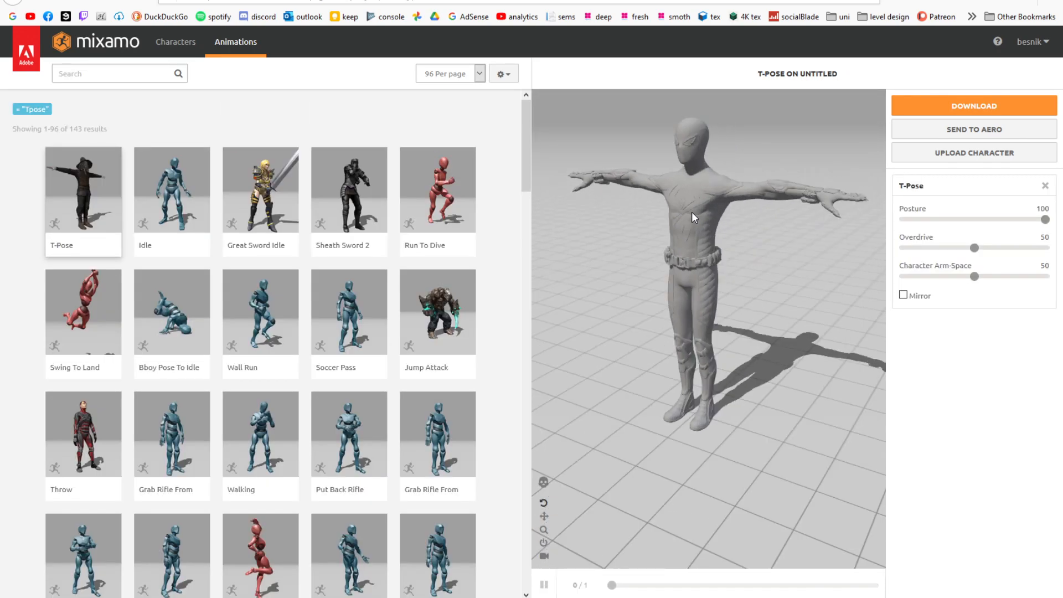
pyautogui.click(974, 105)
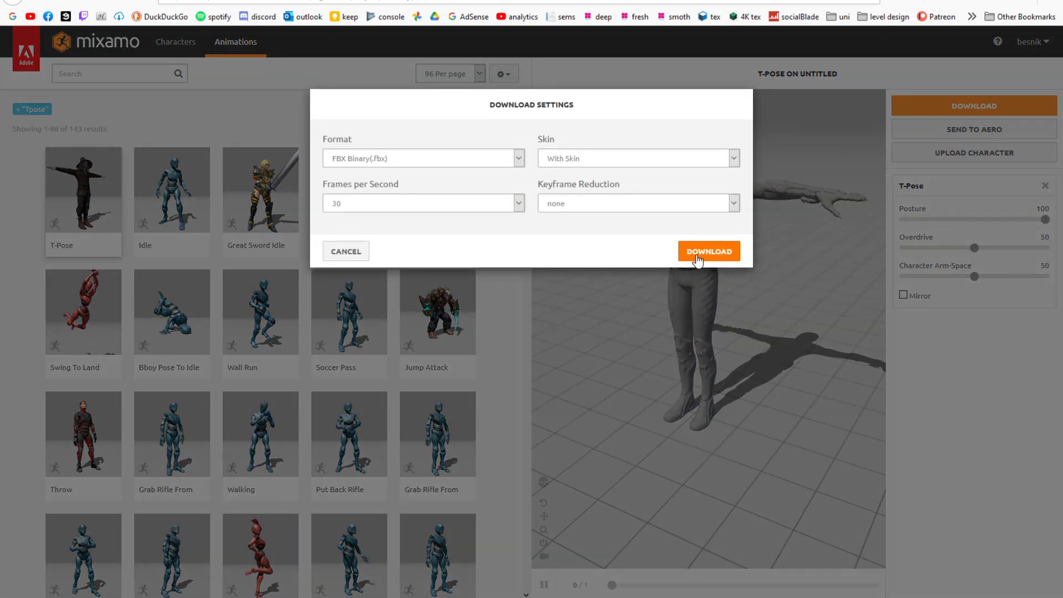
pyautogui.click(709, 250)
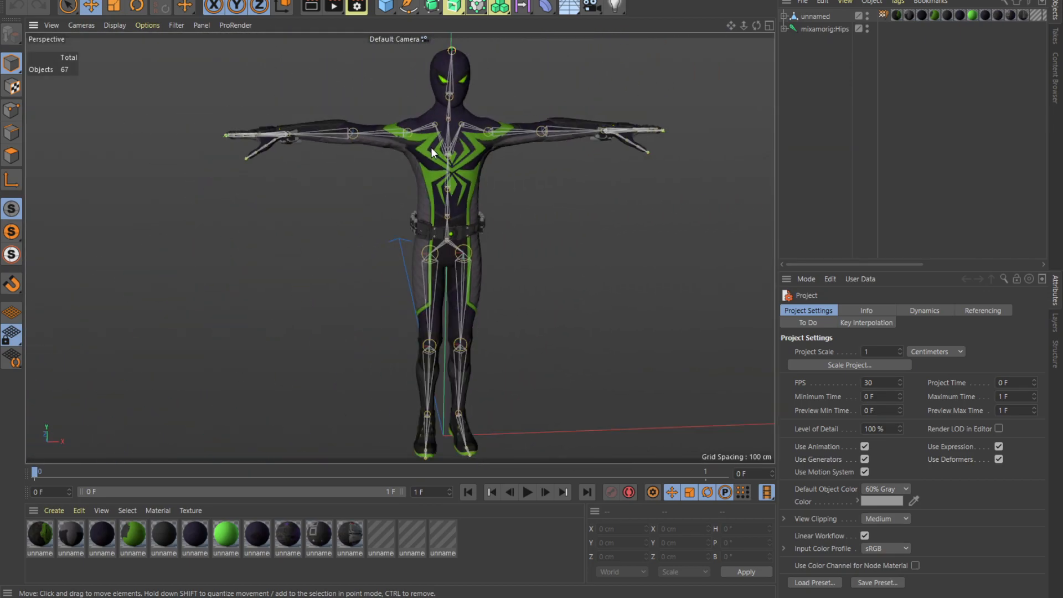
# - Select the mixamorig:Hips root joint of the imported FBX in the Object Manager
pyautogui.click(824, 28)
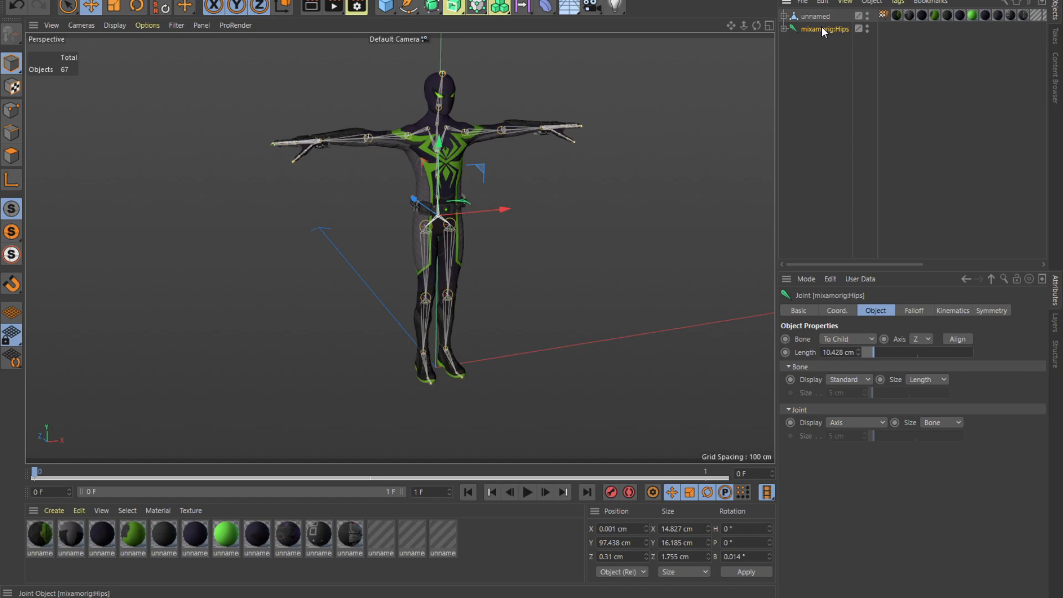
pyautogui.click(786, 29)
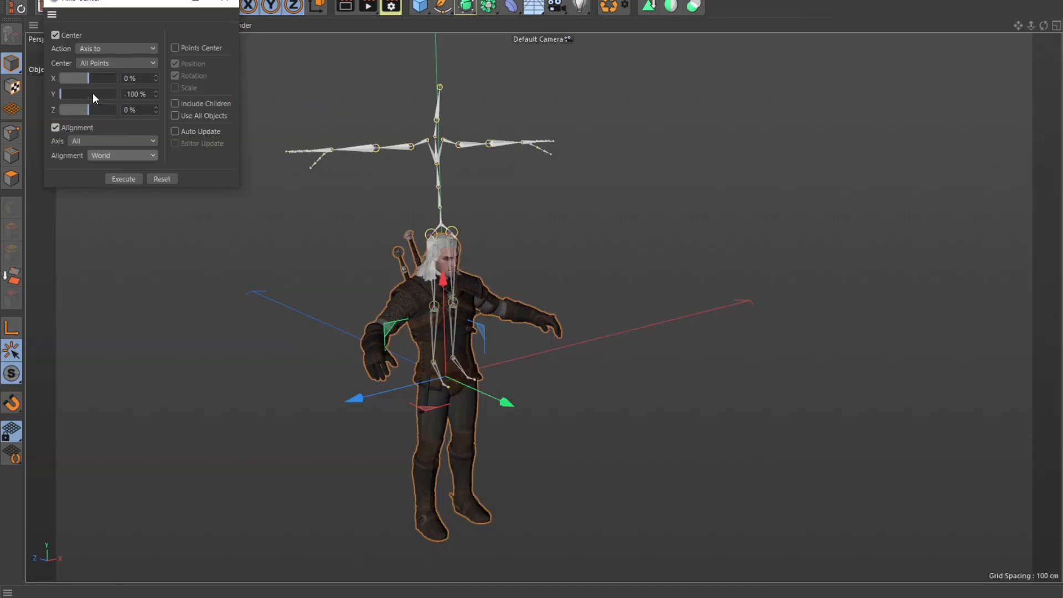
# - Drop the skeleton's axis to the feet with Axis Center Y -100%, then rotate the arm bone onto Geralt's arm
pyautogui.click(124, 178)
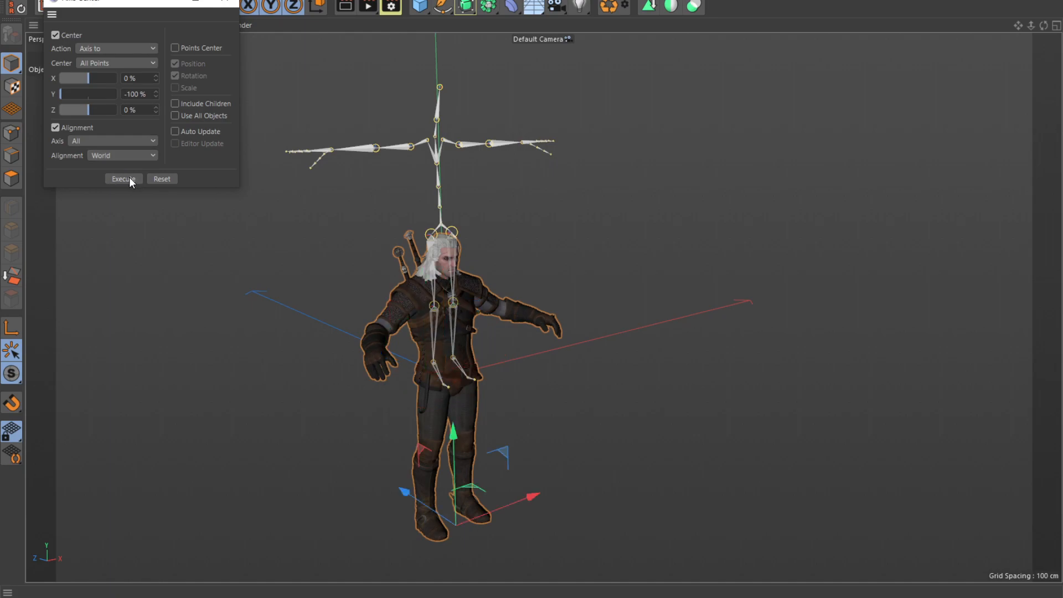
pyautogui.click(123, 179)
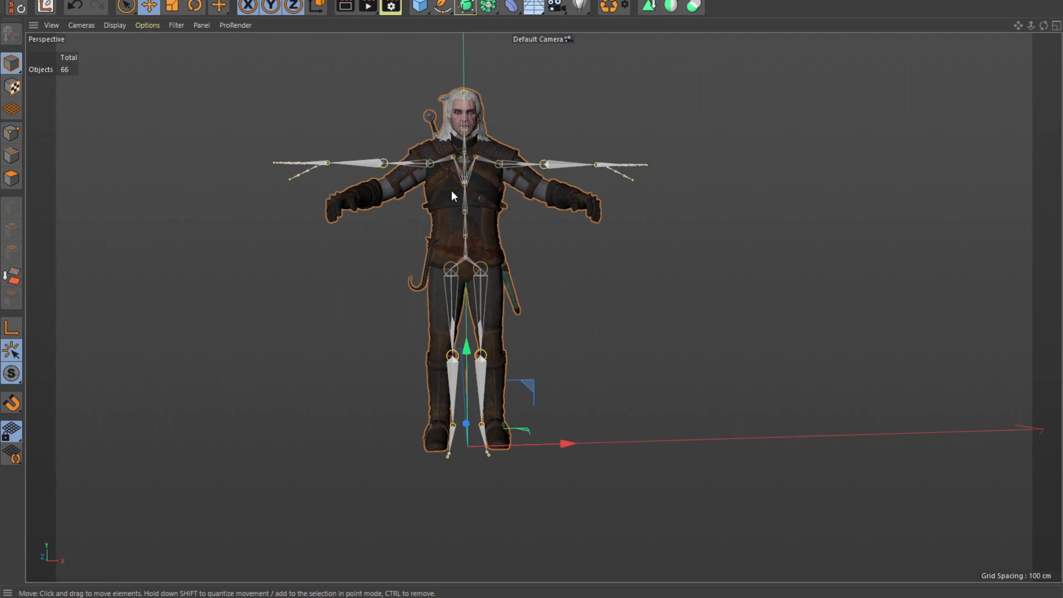
pyautogui.moveTo(454, 197); pyautogui.dragTo(530, 243)
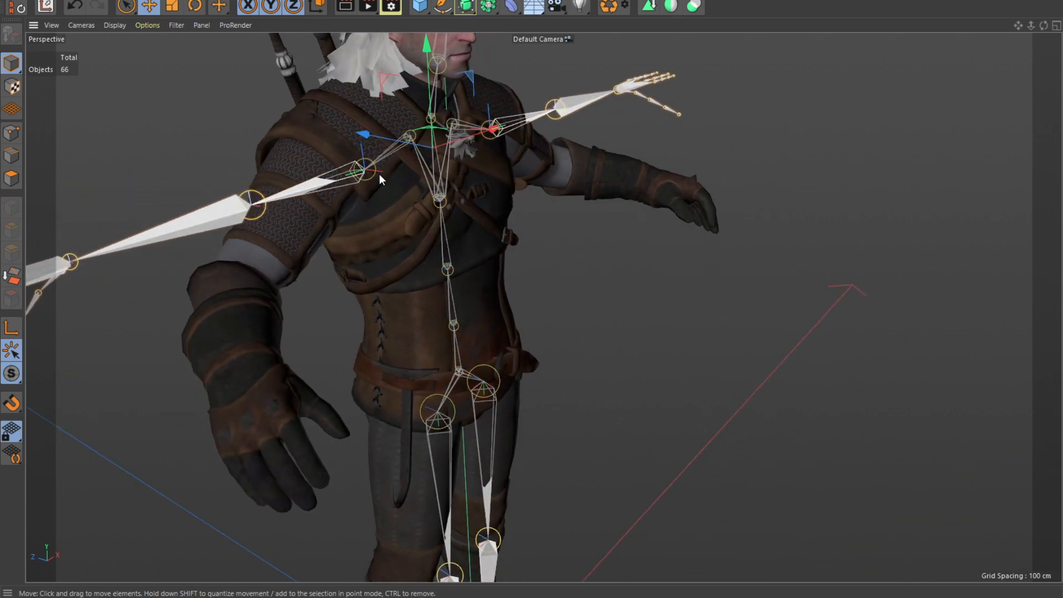
pyautogui.moveTo(363, 170); pyautogui.dragTo(285, 143)
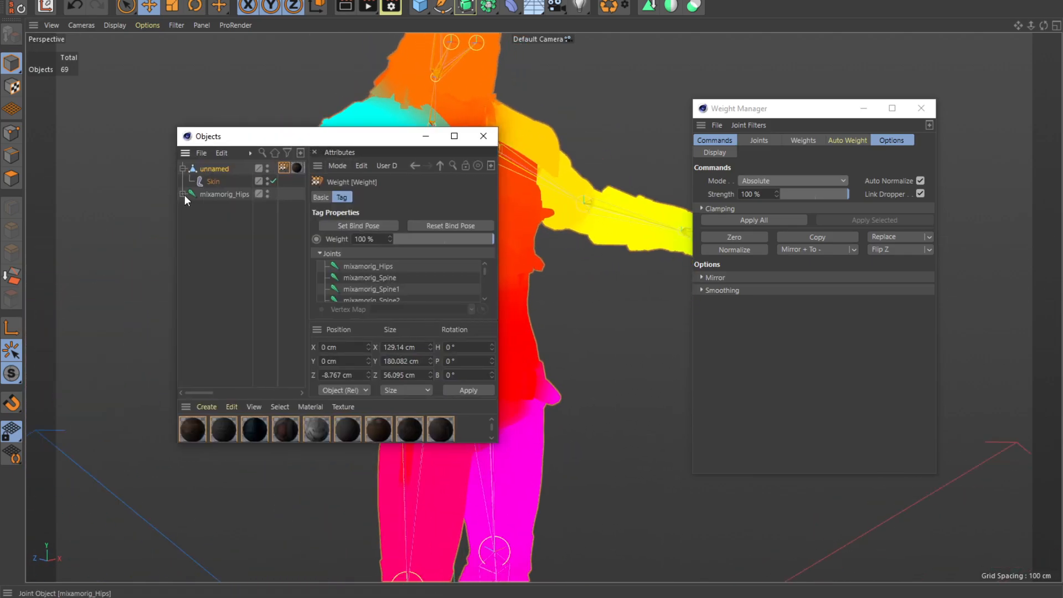
# - Expand the mixamorig_Hips joint hierarchy in the Weight Manager's Objects window
pyautogui.click(187, 194)
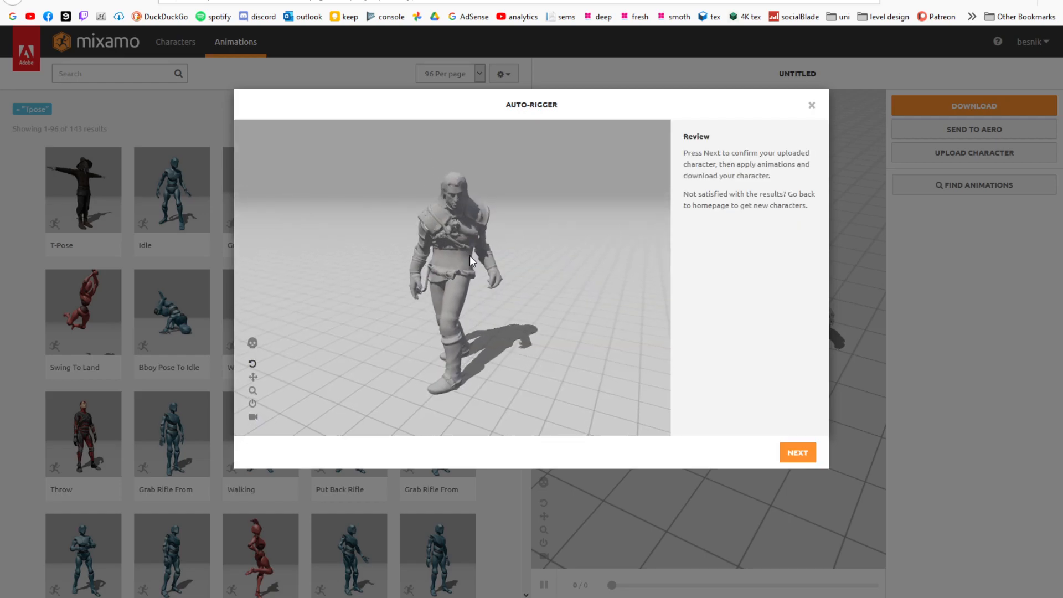
# - Inspect the uploaded Geralt Final from front and back, confirm him, and play the Capoeira animation
pyautogui.moveTo(471, 261); pyautogui.dragTo(444, 267)
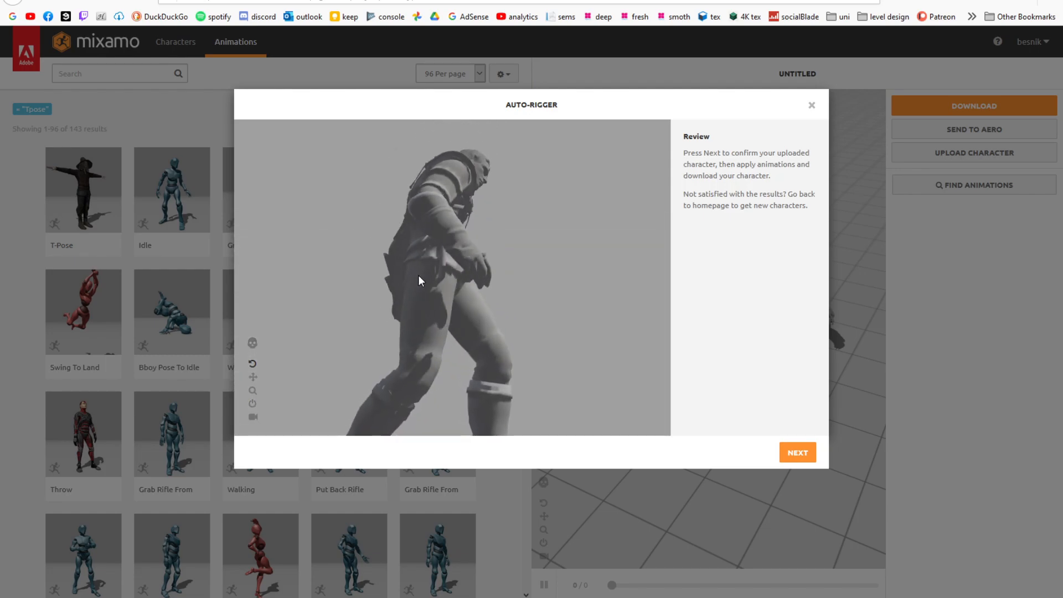
pyautogui.moveTo(419, 280); pyautogui.dragTo(381, 267)
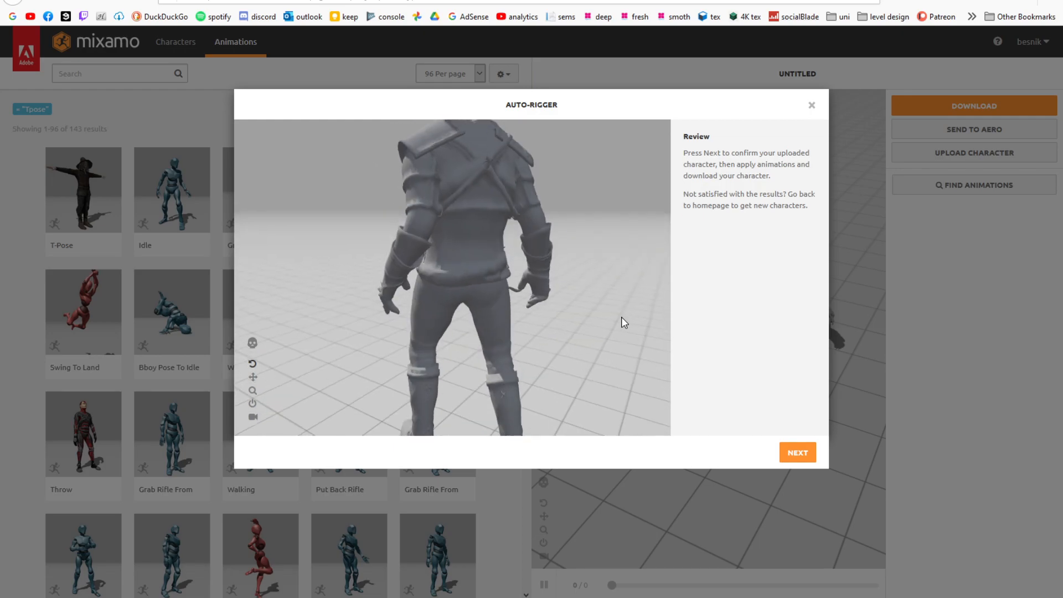
pyautogui.click(797, 452)
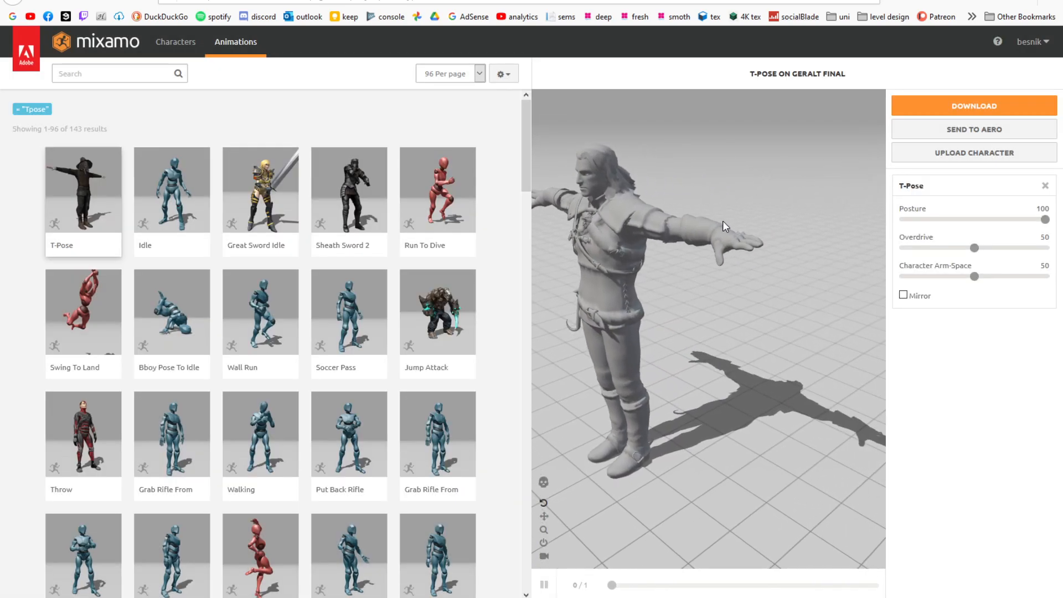
pyautogui.click(260, 144)
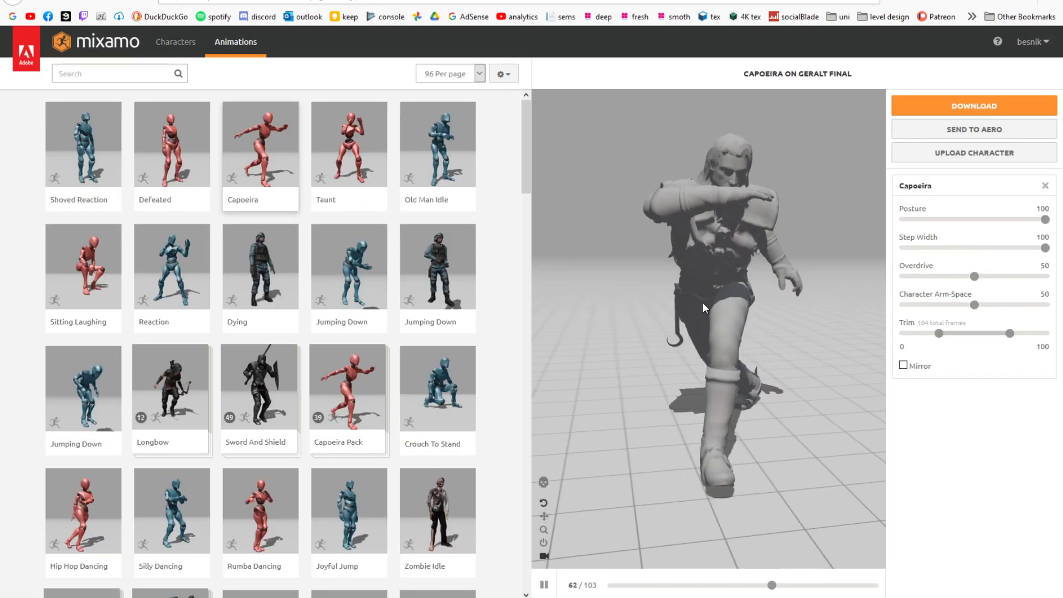